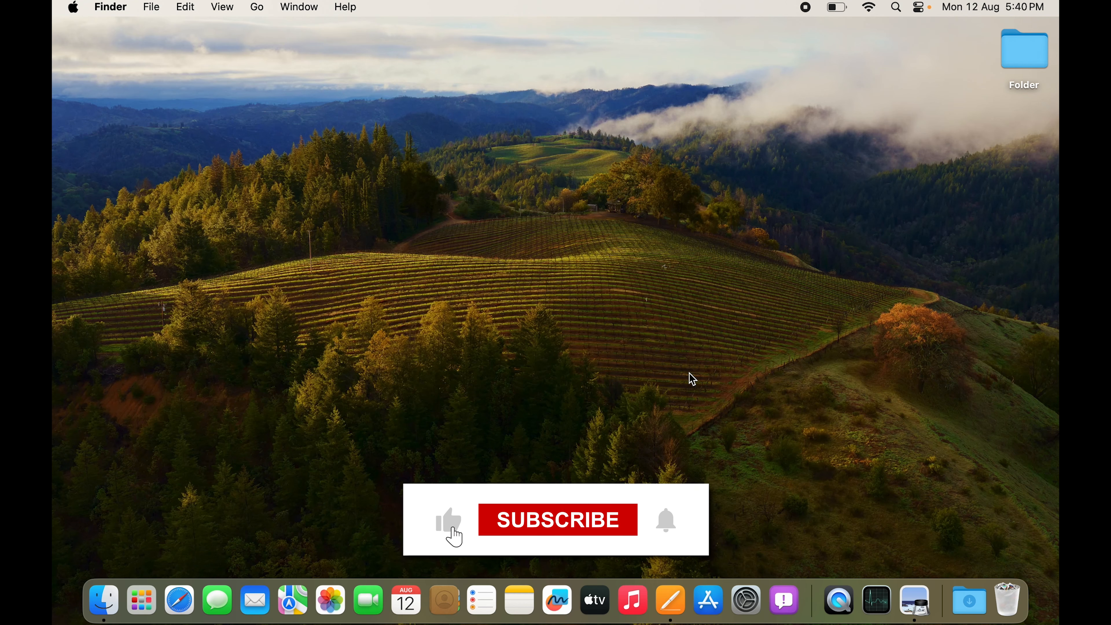
- Review Recent Items in the Apple menu and clear the recent apps and documents list
click(558, 520)
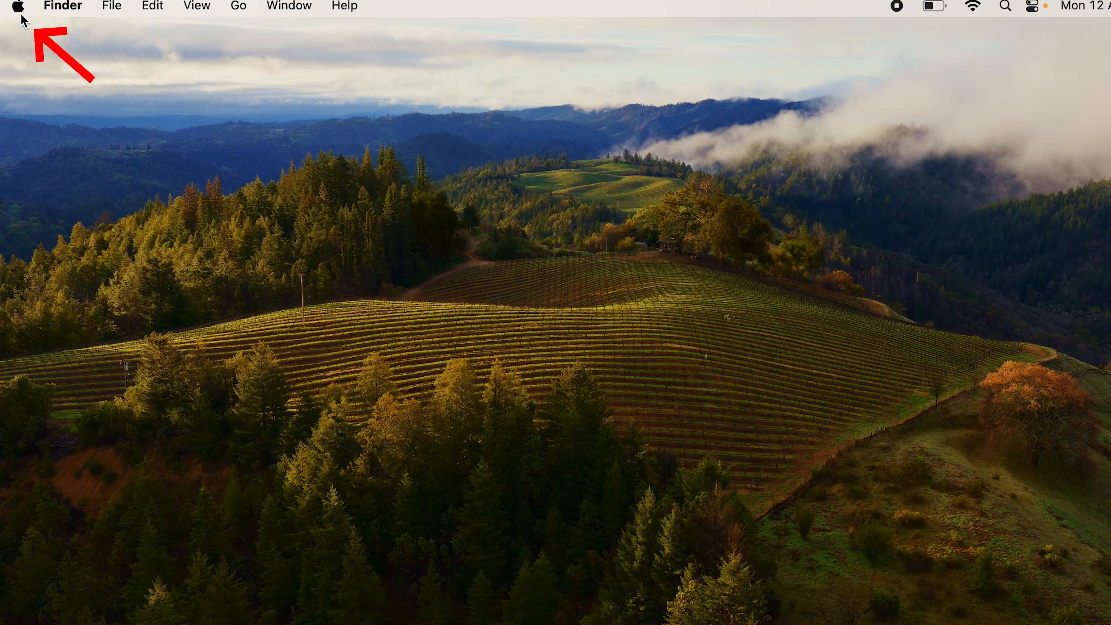
click(19, 7)
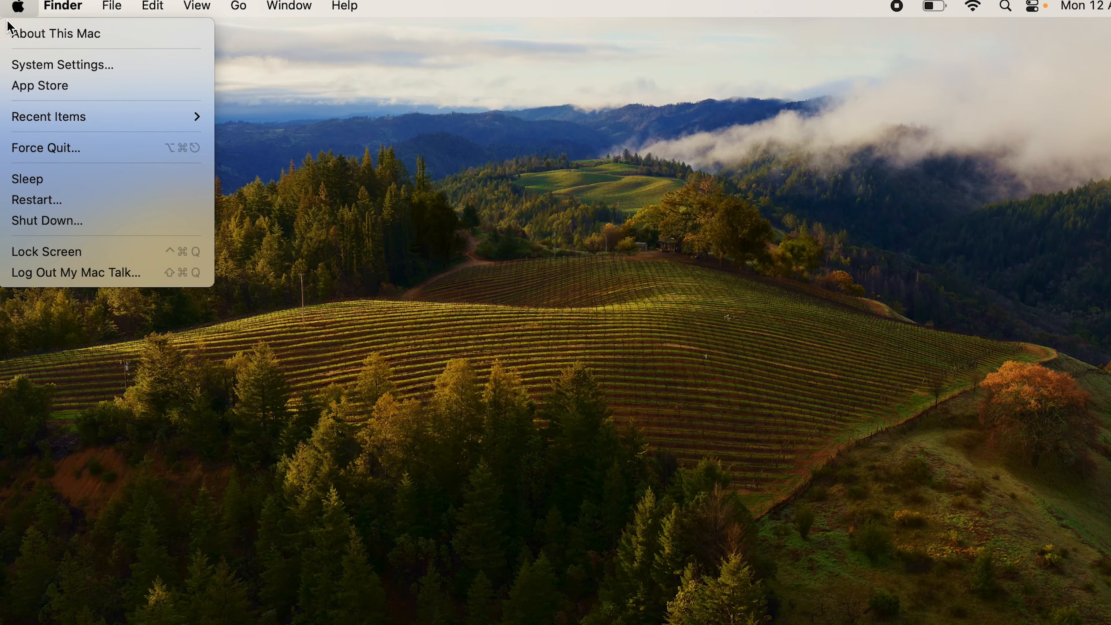
mouse_move(48, 117)
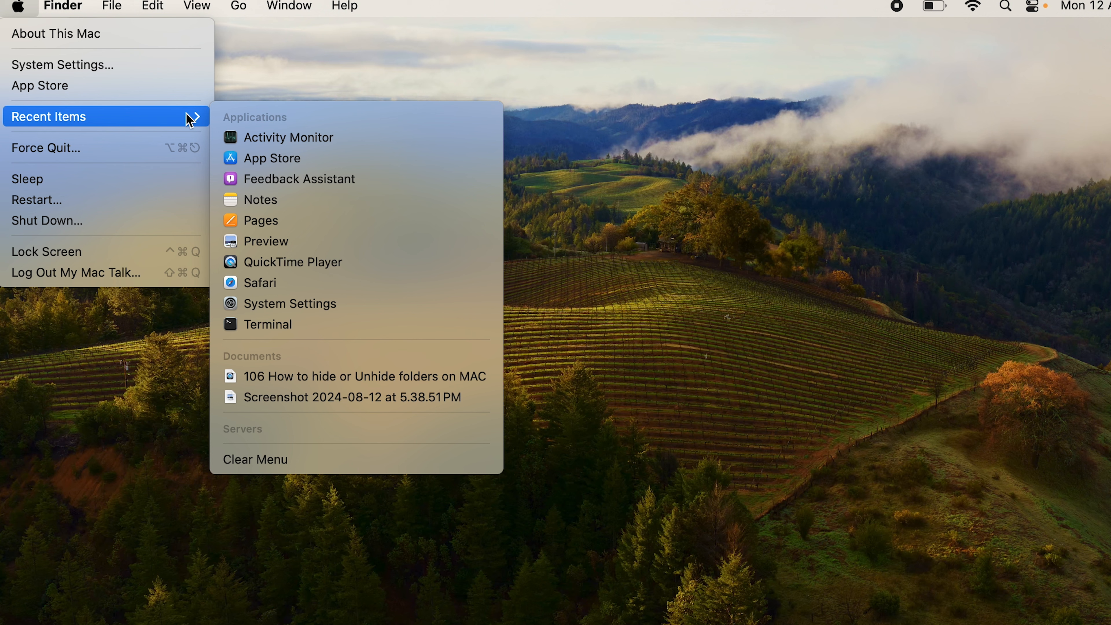
mouse_move(366, 336)
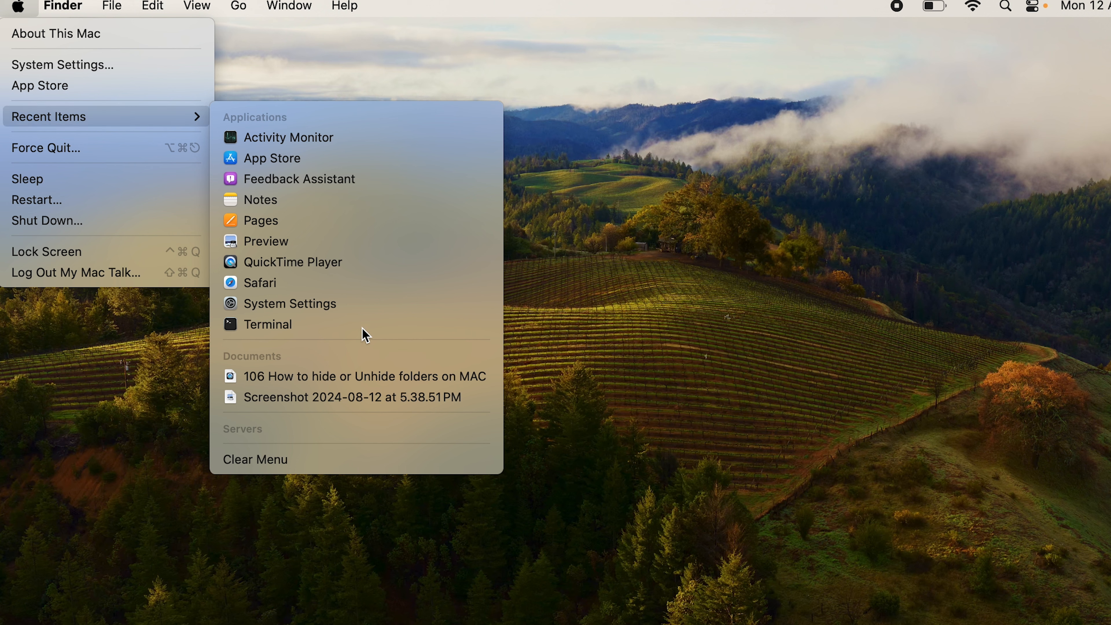
mouse_move(367, 164)
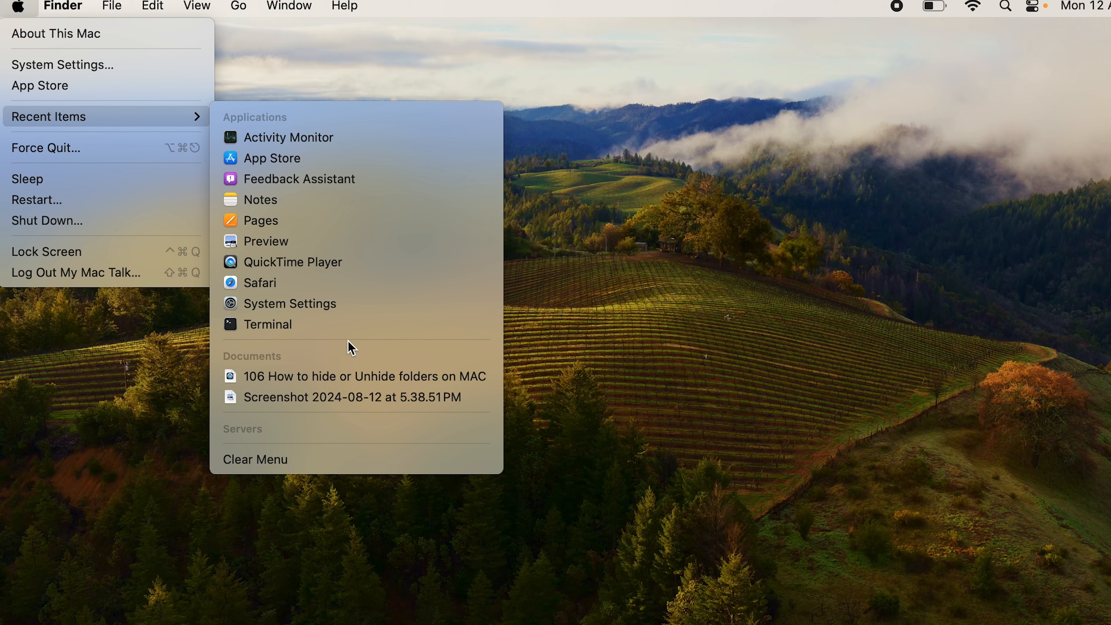
mouse_move(314, 377)
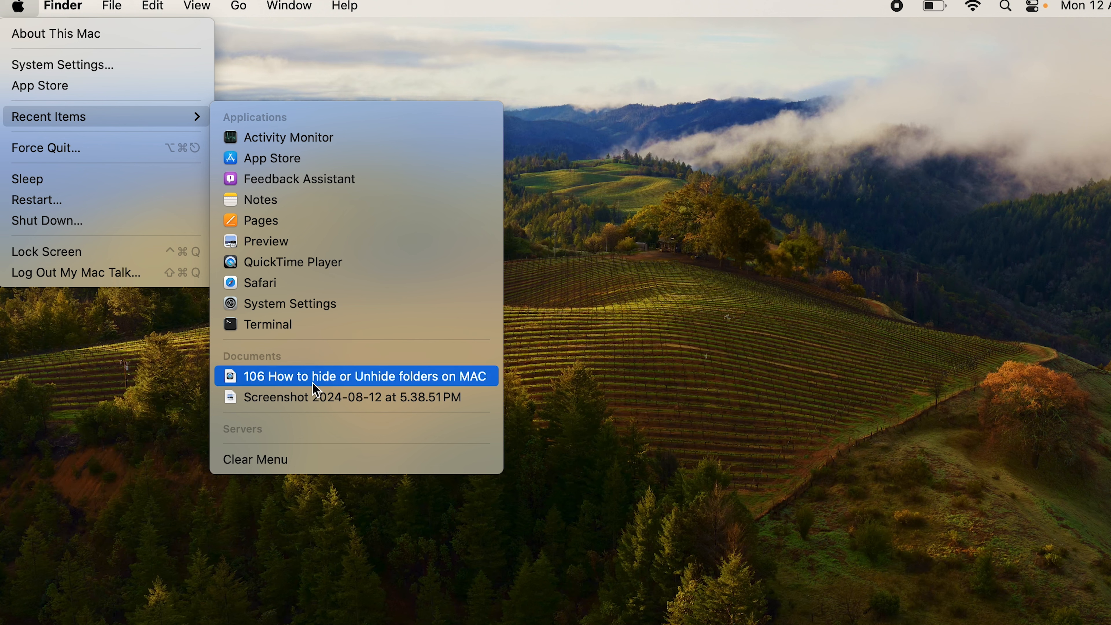
mouse_move(337, 423)
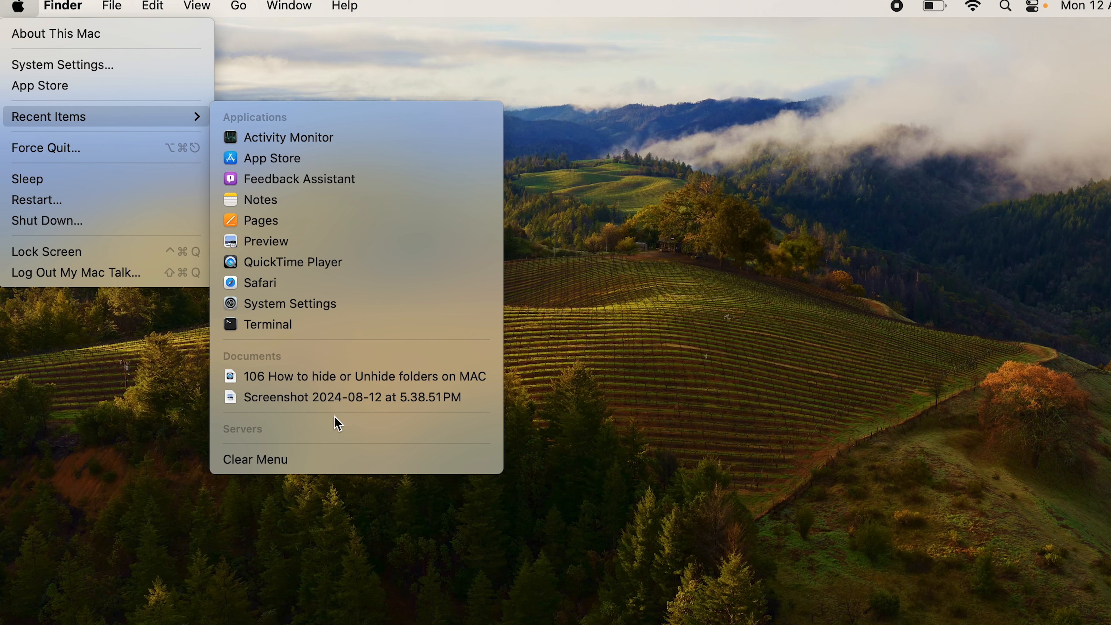
mouse_move(265, 459)
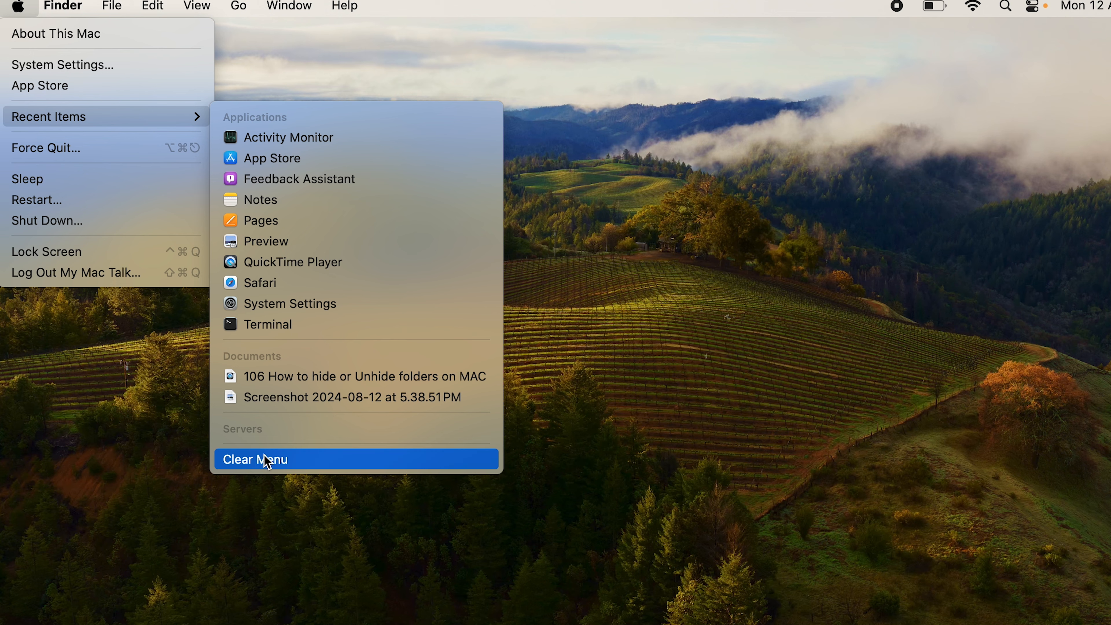
click(256, 459)
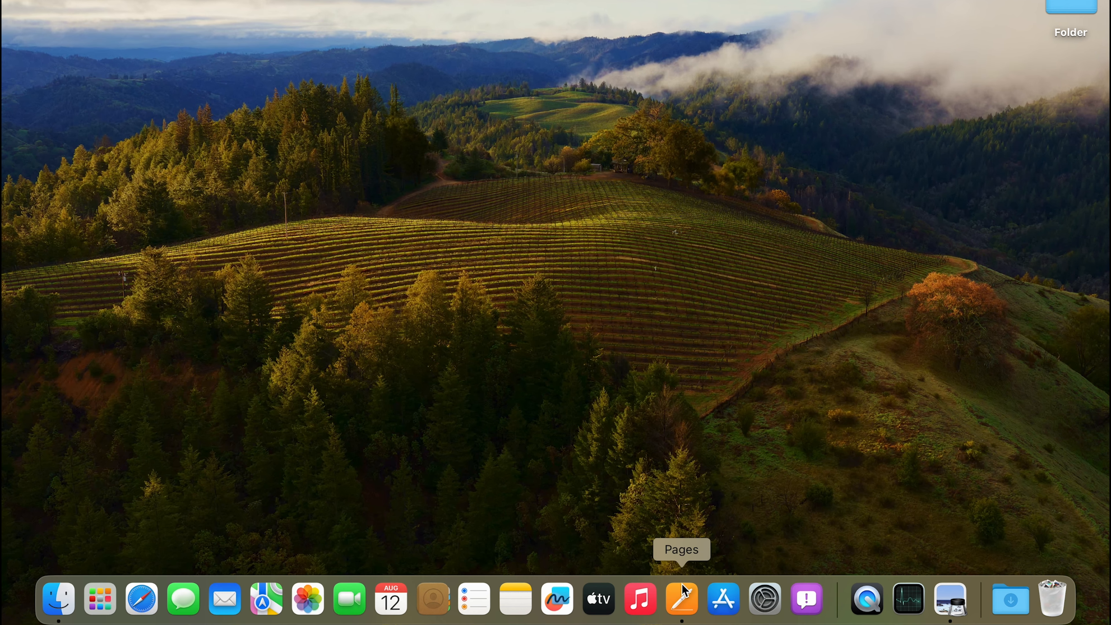
- Launch Pages from the Dock and bring up File > Open showing the empty Documents folder
click(681, 599)
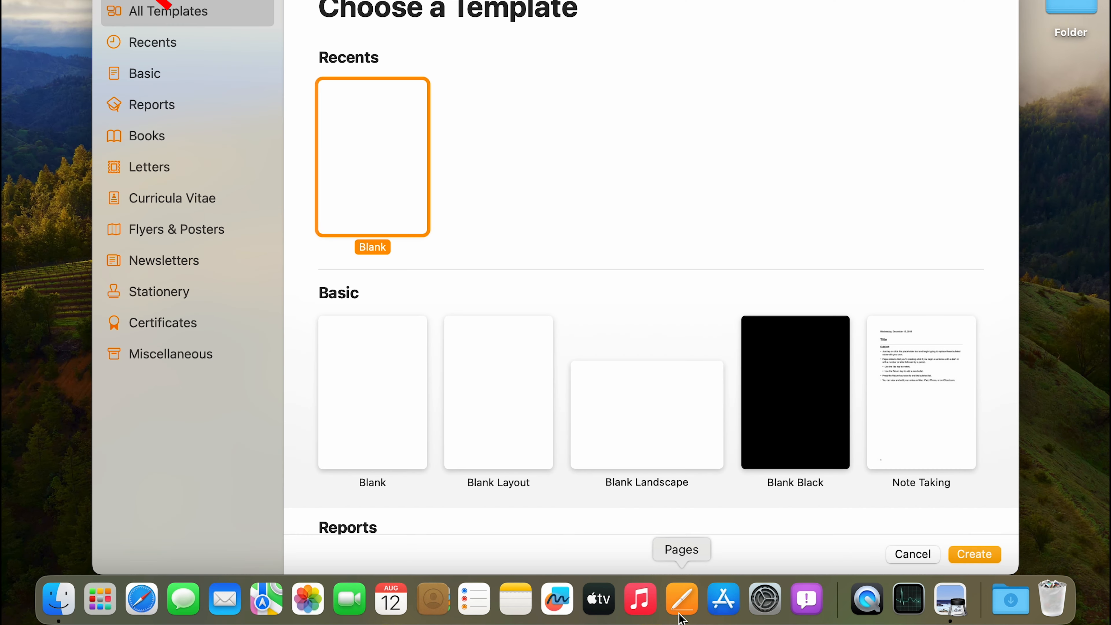
click(108, 8)
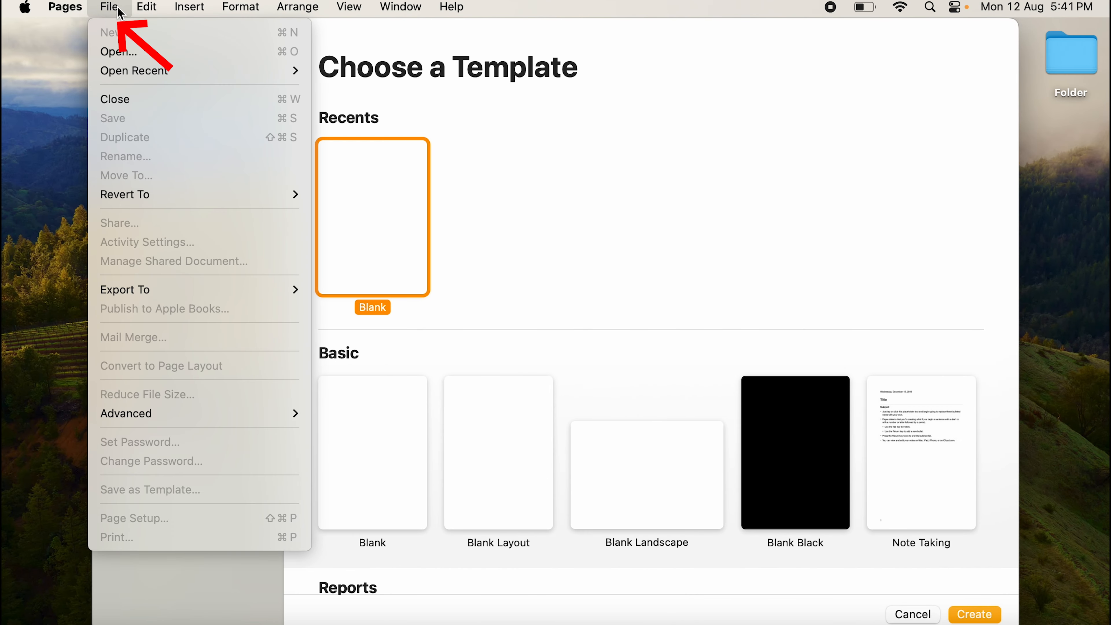
click(117, 51)
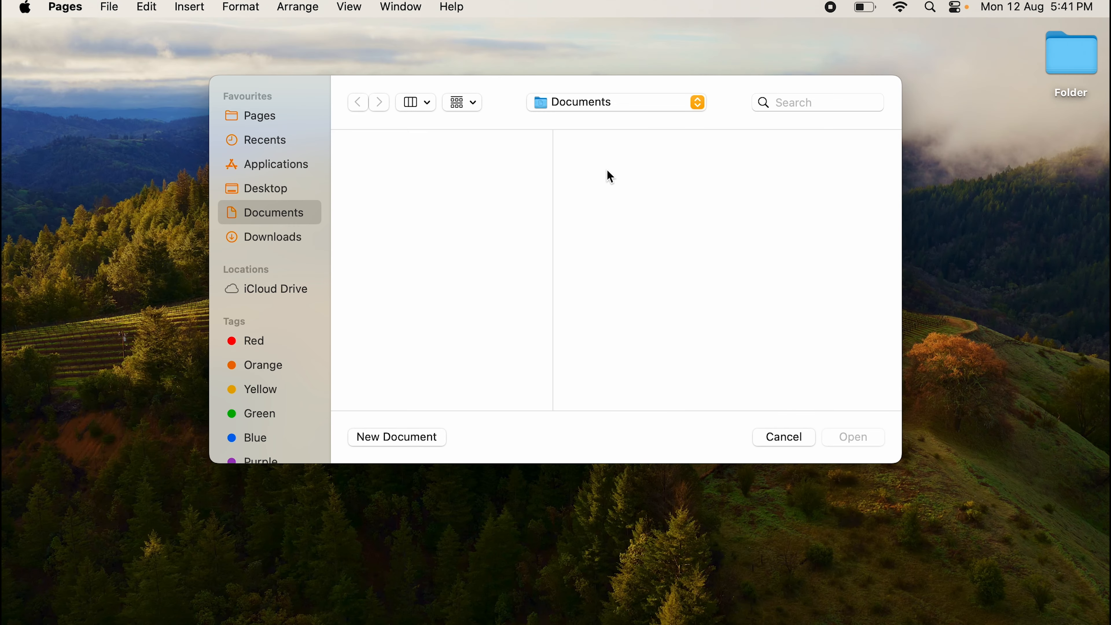
mouse_move(575, 140)
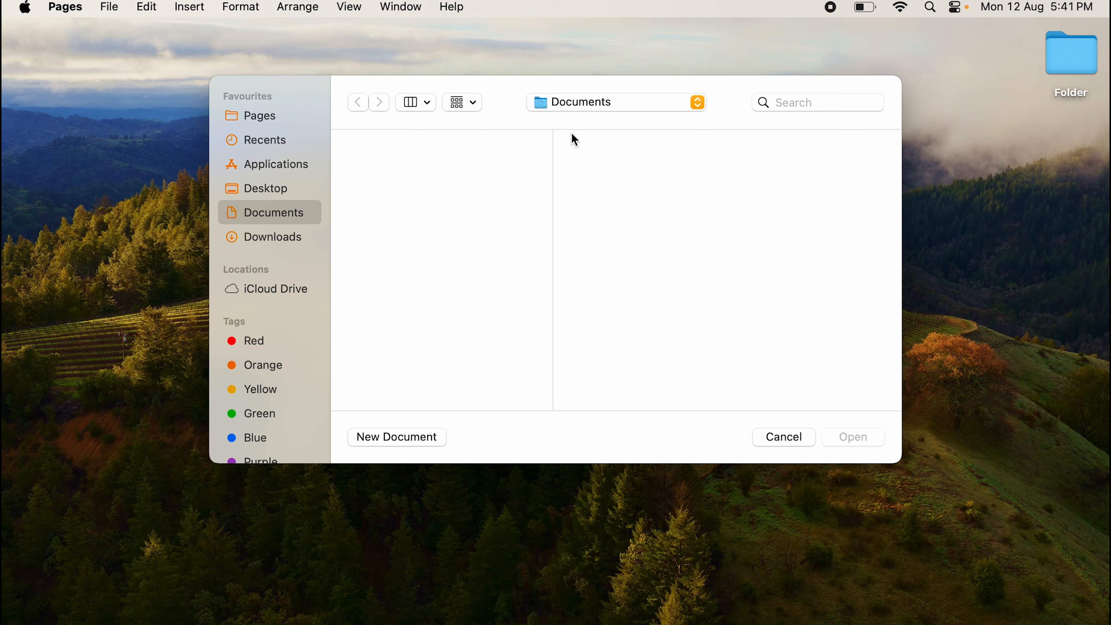
mouse_move(613, 114)
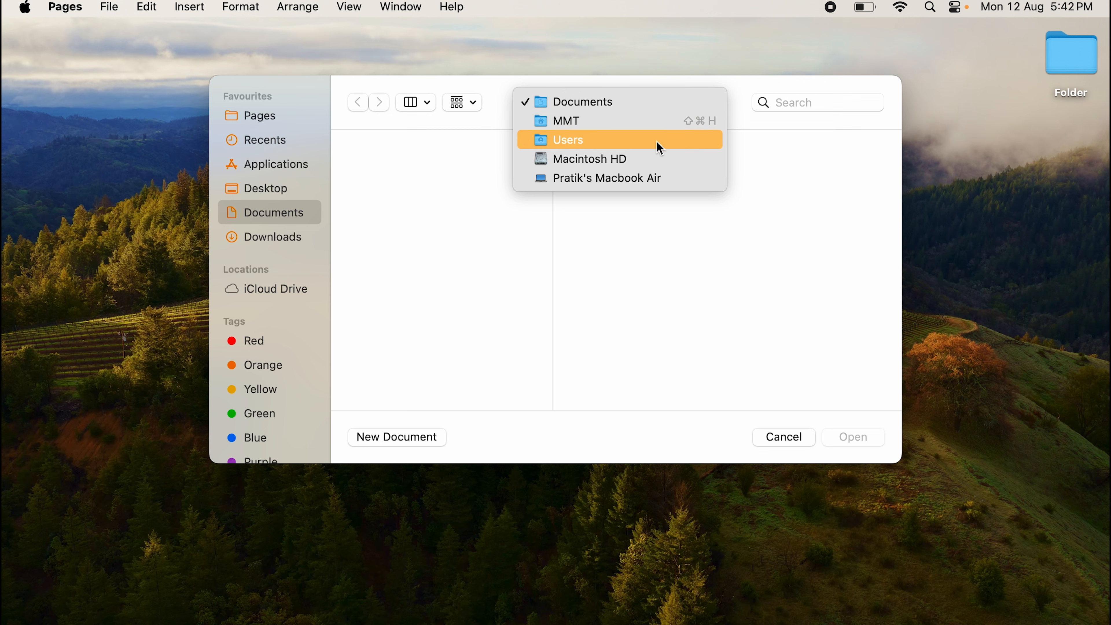
mouse_move(646, 158)
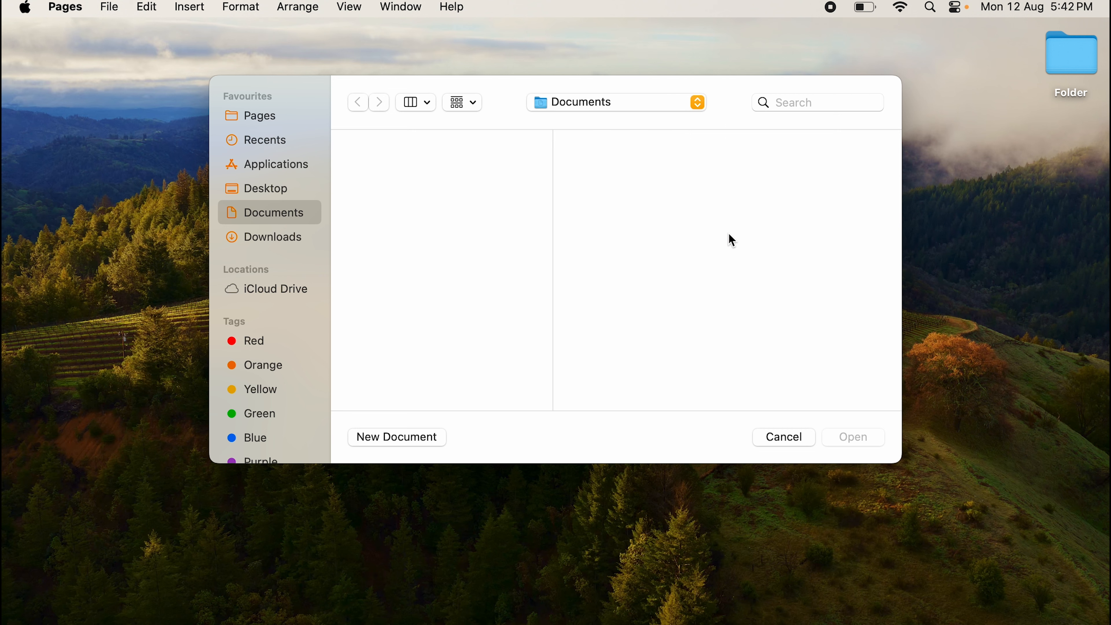
mouse_move(667, 299)
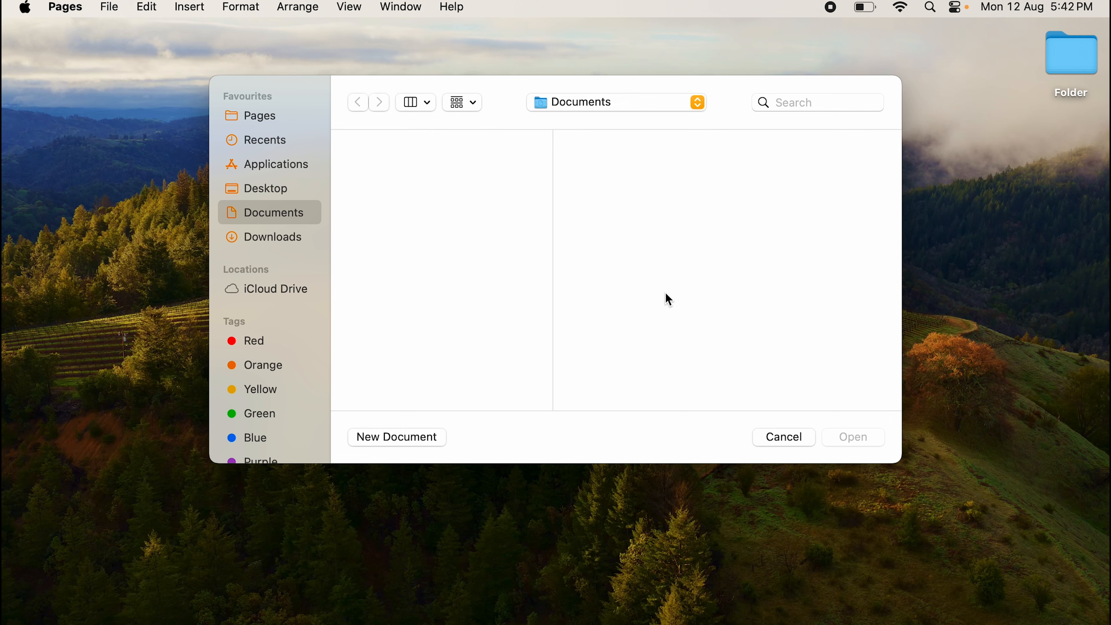
- Cancel the Open dialog and bring up the Pages Dock icon's shortcut menu
click(783, 437)
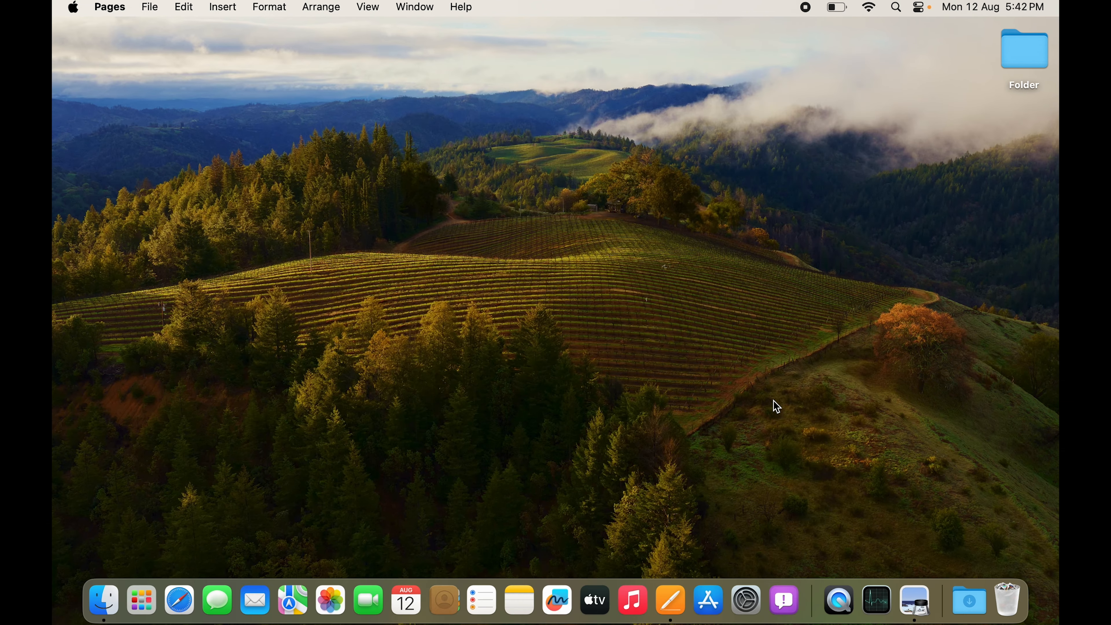
mouse_move(141, 601)
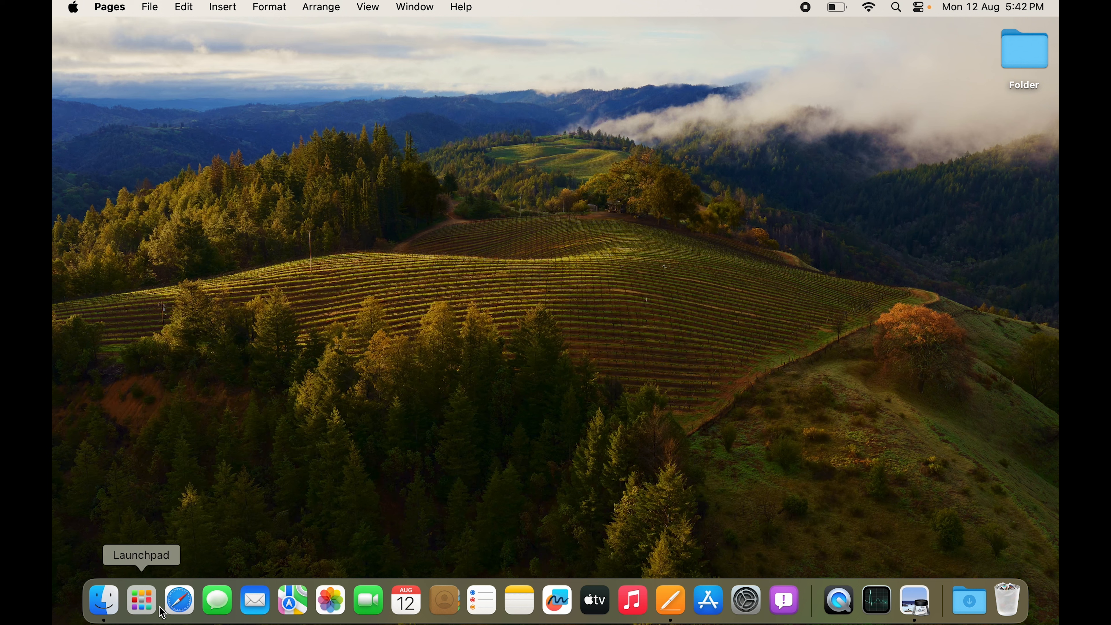
mouse_move(556, 600)
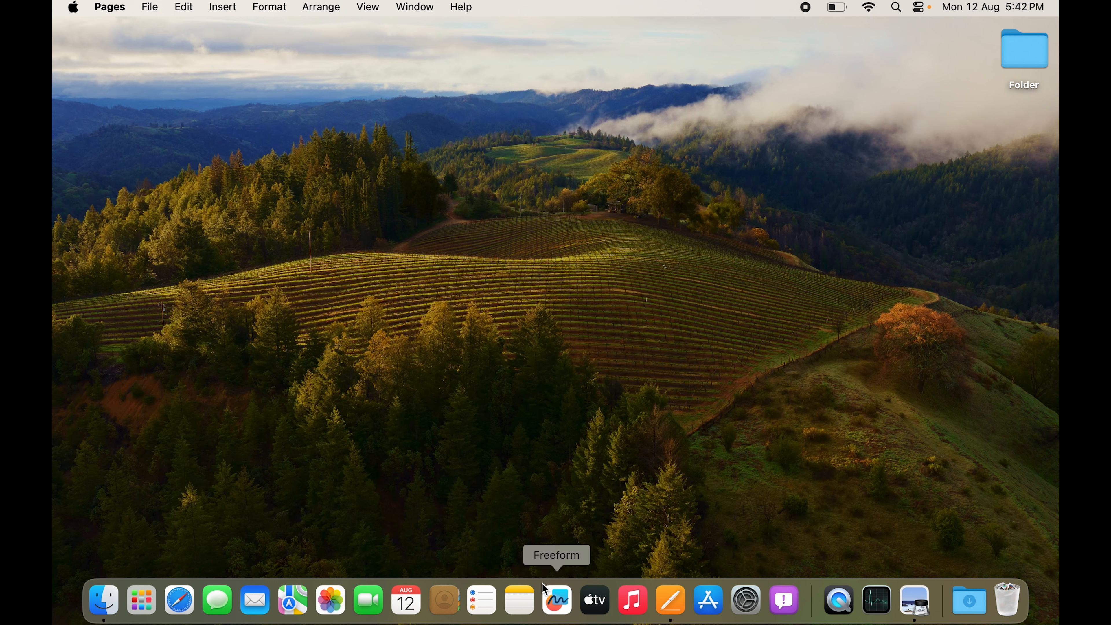
mouse_move(519, 600)
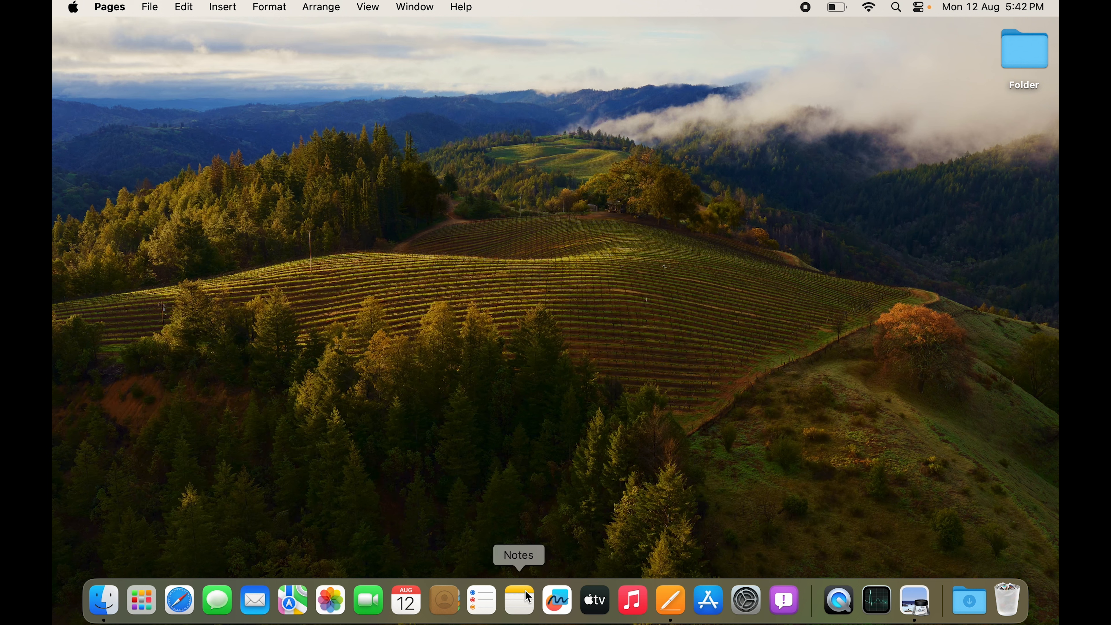
mouse_move(670, 606)
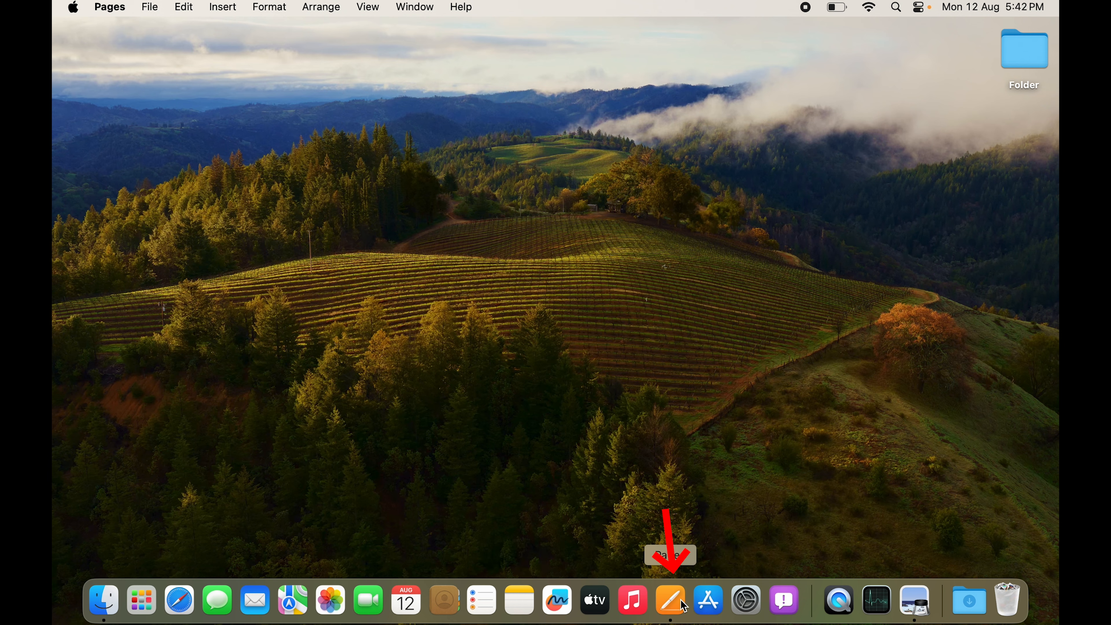
right_click(670, 600)
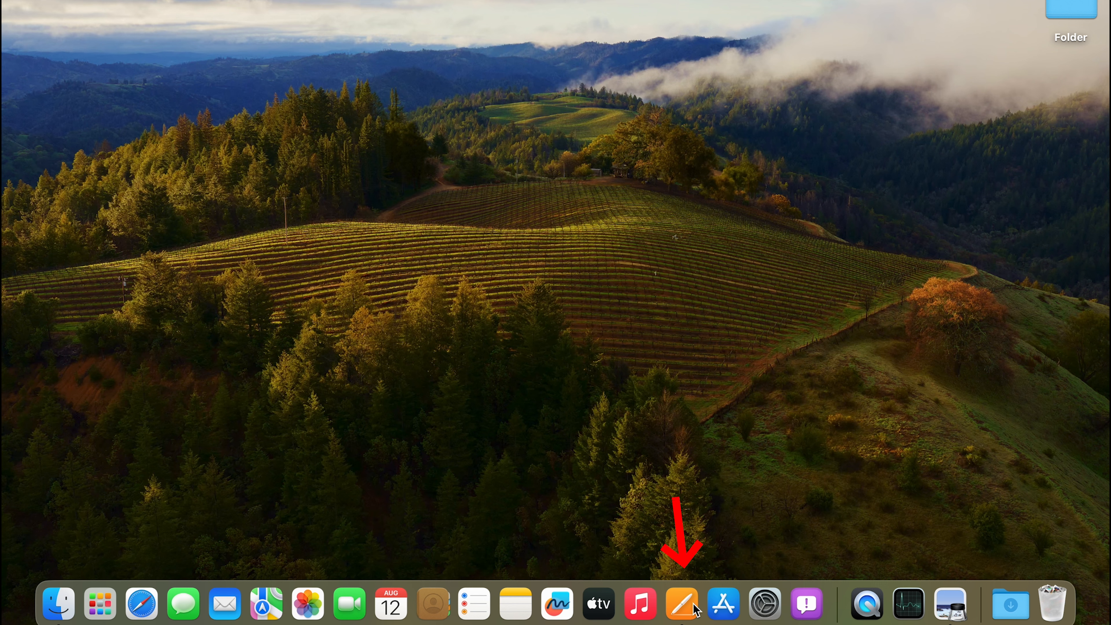
- Quit Pages from its Dock shortcut menu, leaving Finder frontmost on the desktop
right_click(681, 603)
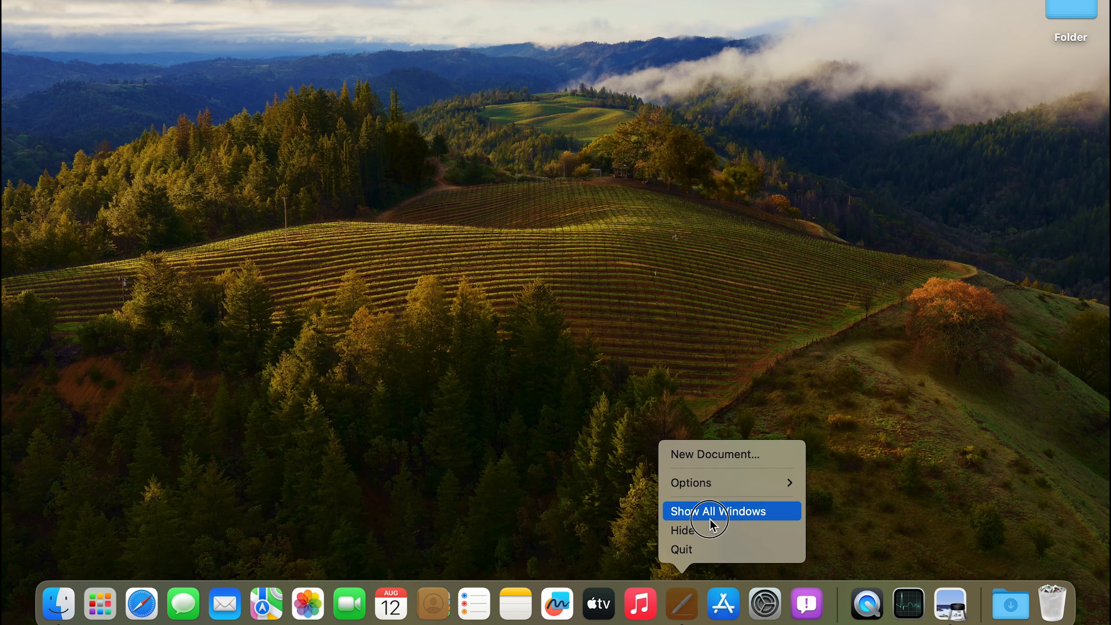
mouse_move(686, 461)
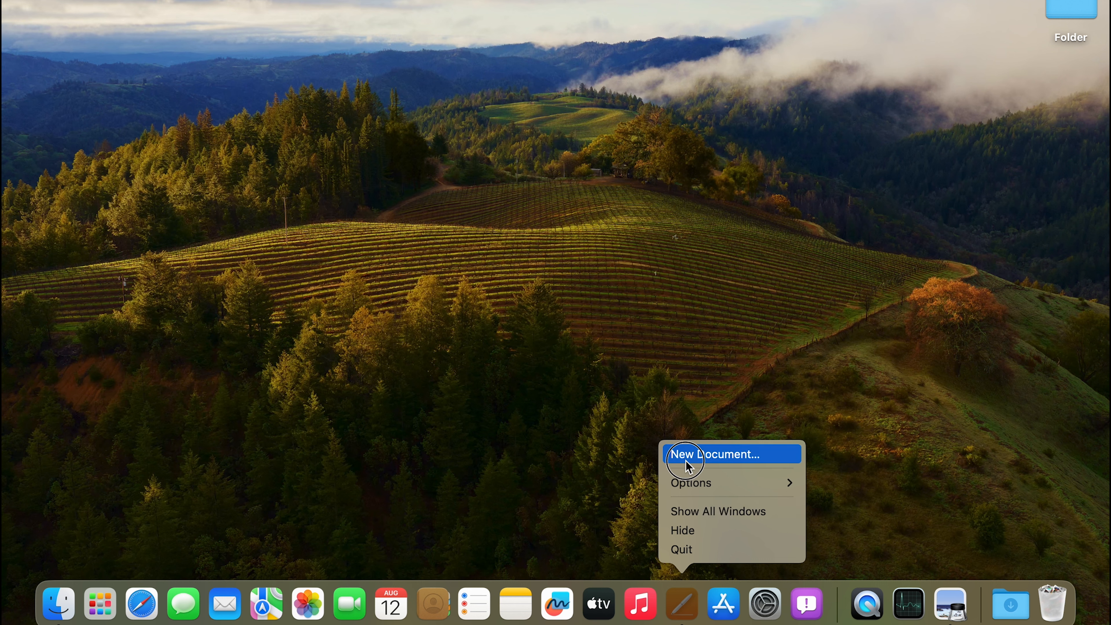
mouse_move(698, 483)
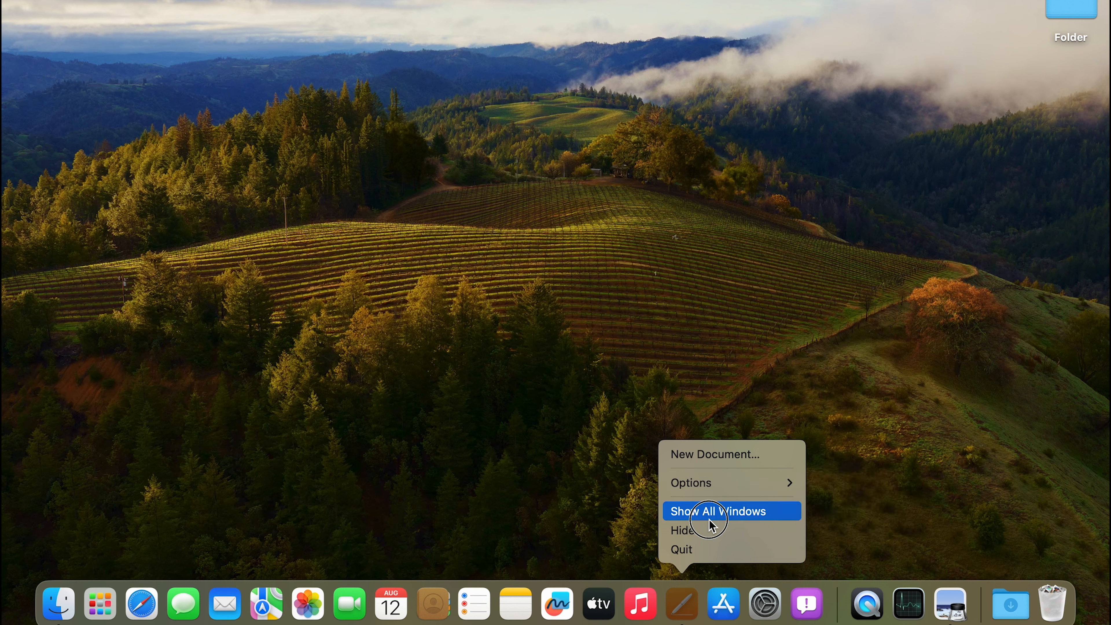
mouse_move(713, 530)
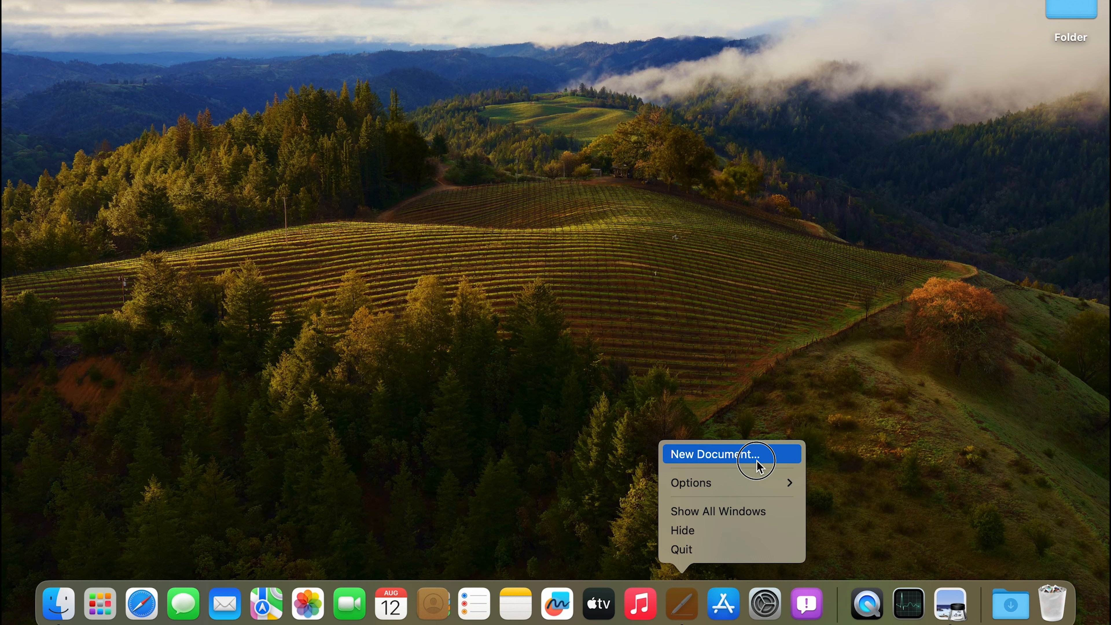
mouse_move(733, 549)
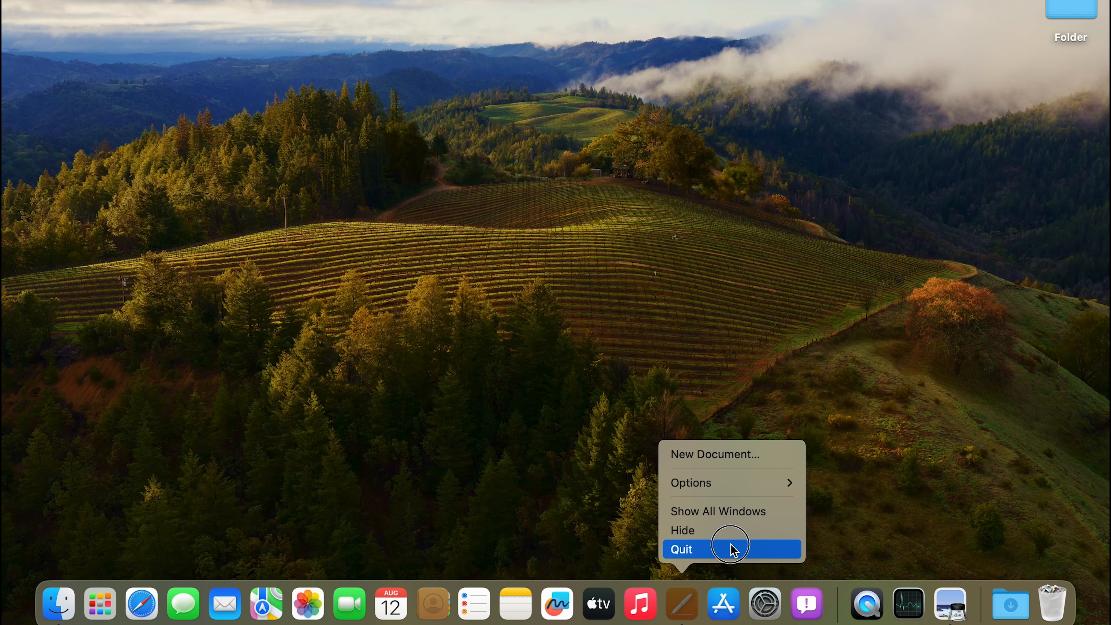
click(681, 550)
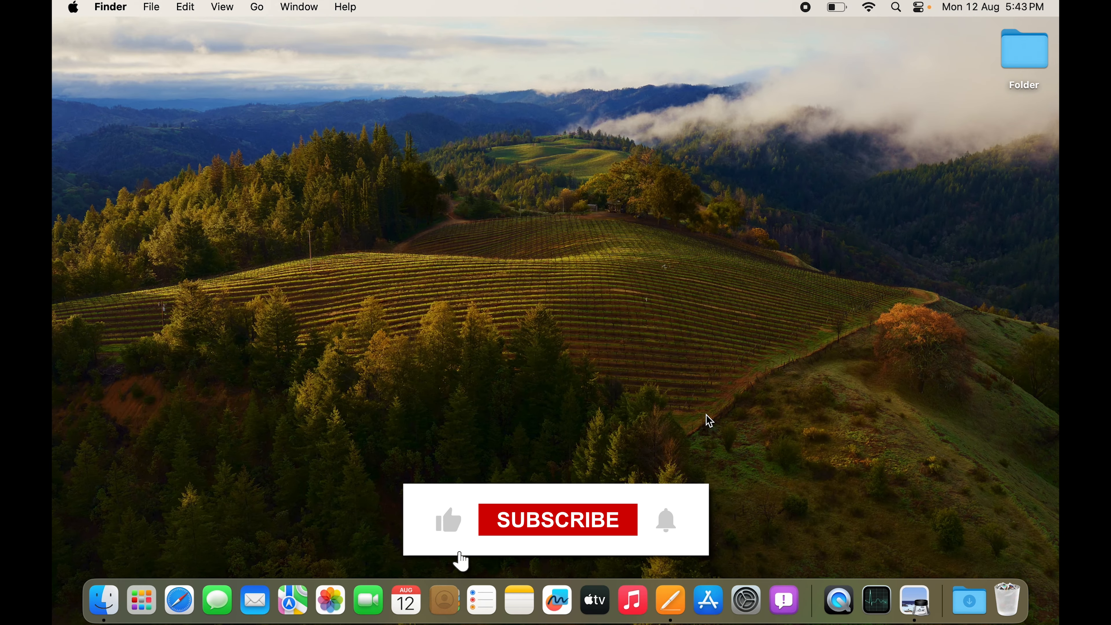
click(558, 520)
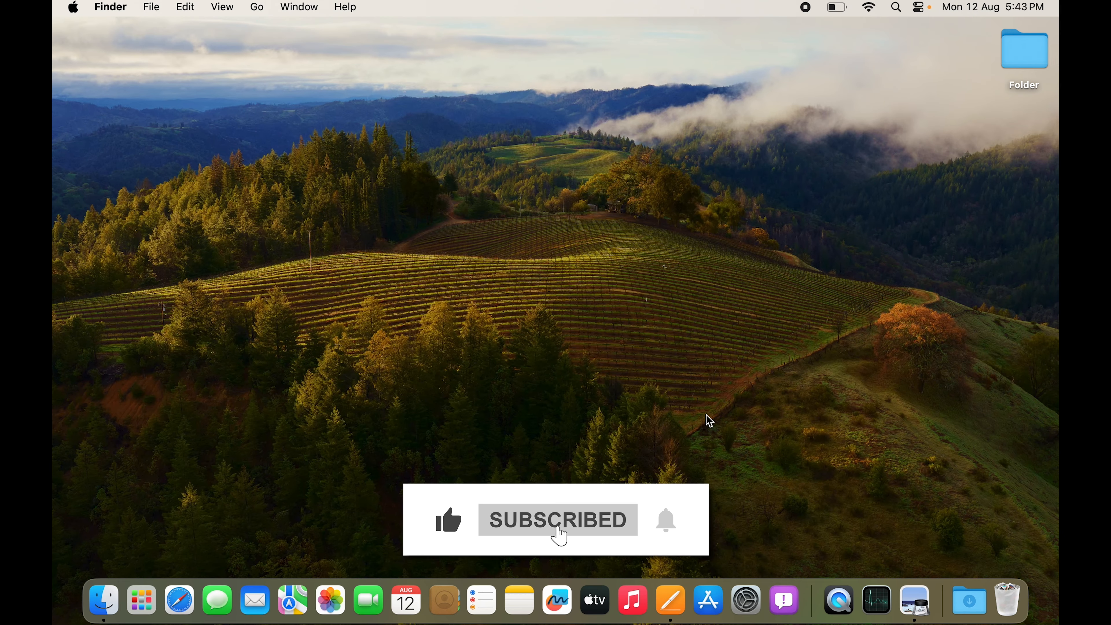